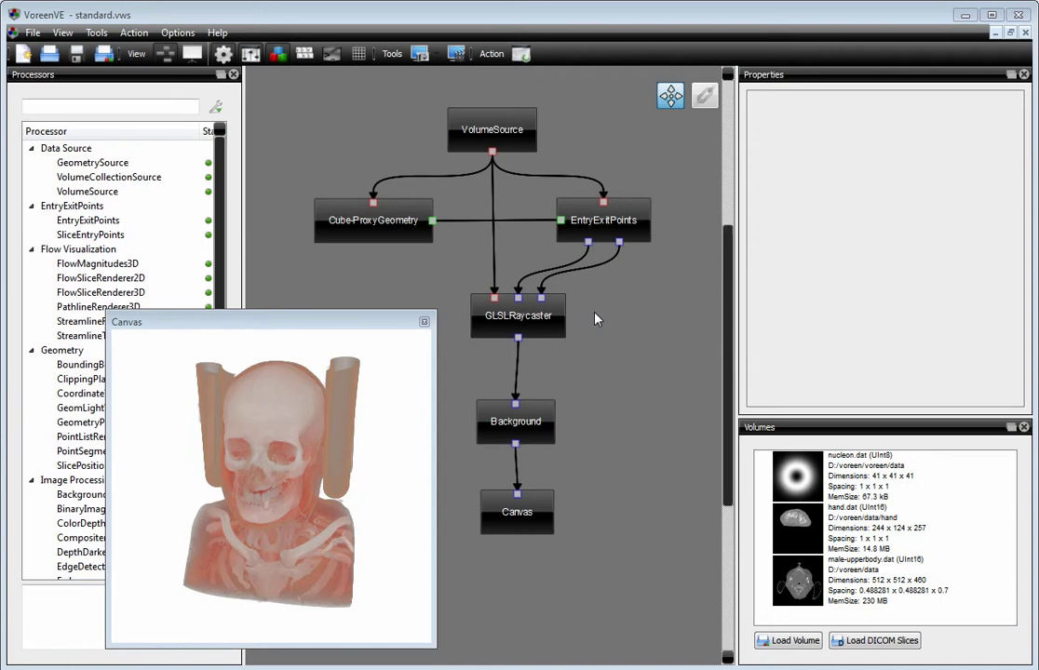
Select the GLSLRaycaster node so its properties appear in the Properties panel.
{"action": "left_click", "coordinate": [518, 316]}
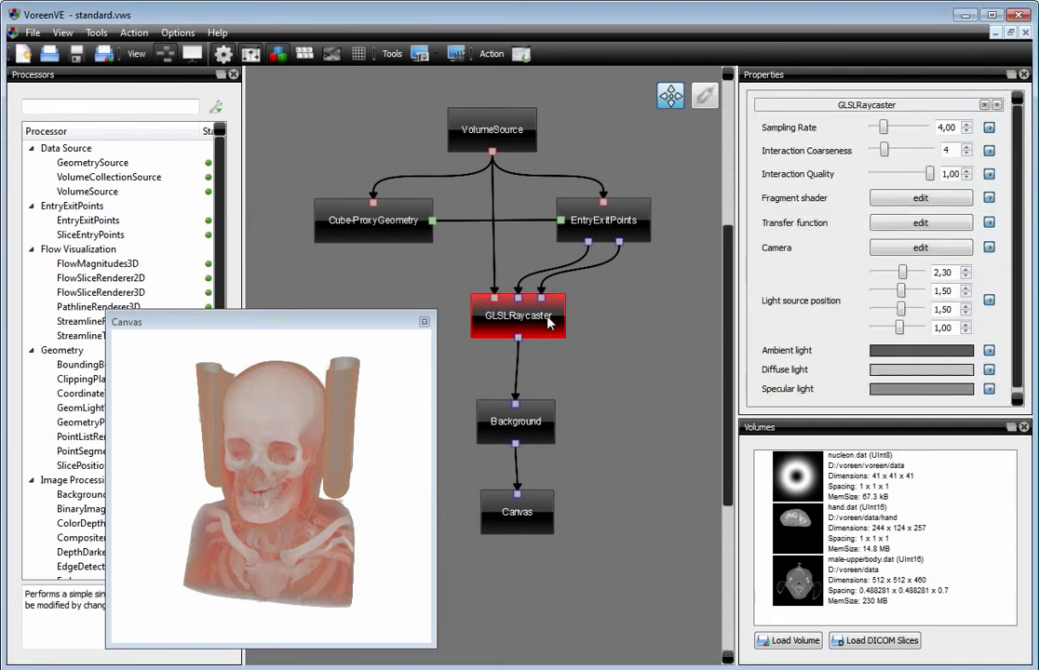
{"action": "mouse_move", "coordinate": [815, 315]}
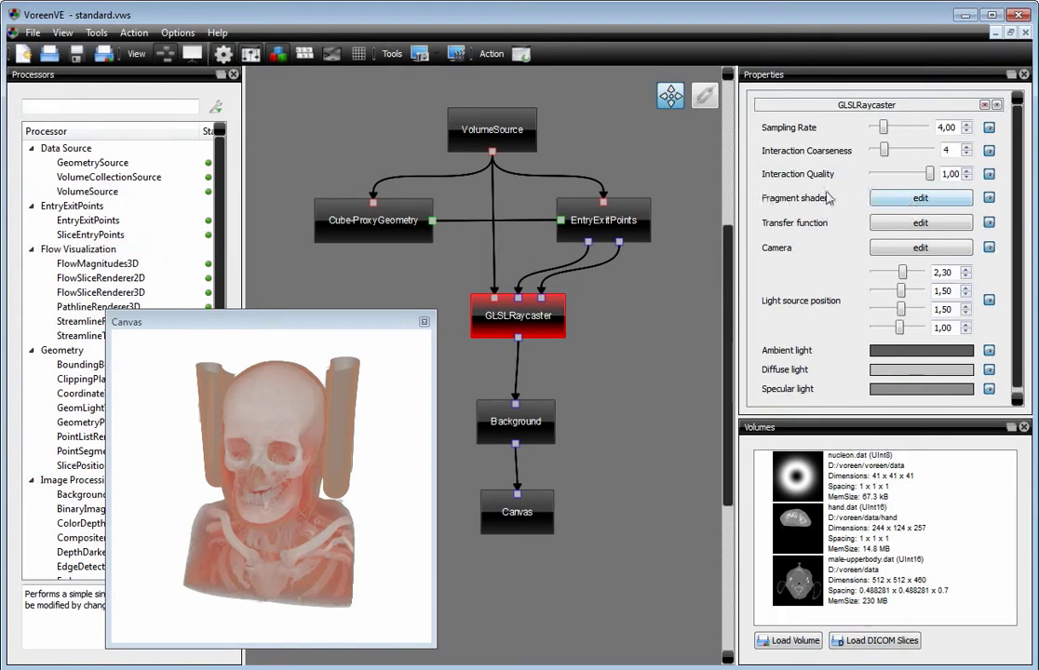
View rc_simple.frag in the shader editor and scroll through its raycasting loop and compiler warnings.
{"action": "left_click", "coordinate": [919, 198]}
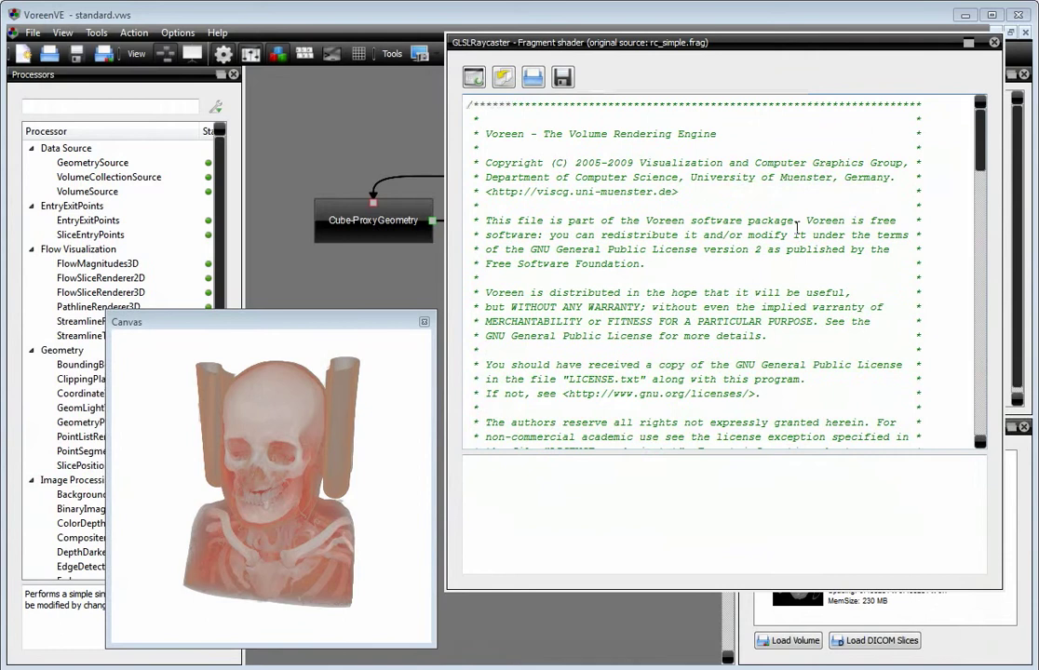
{"action": "scroll", "scroll_direction": "down", "scroll_amount": 3}
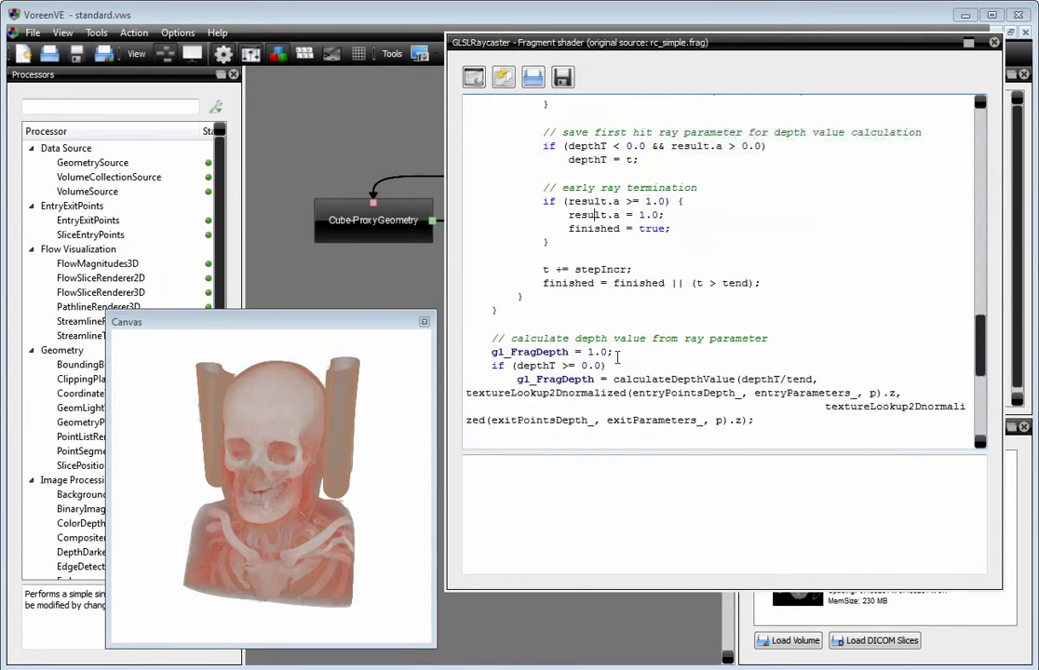
{"action": "scroll", "scroll_direction": "down", "scroll_amount": 3}
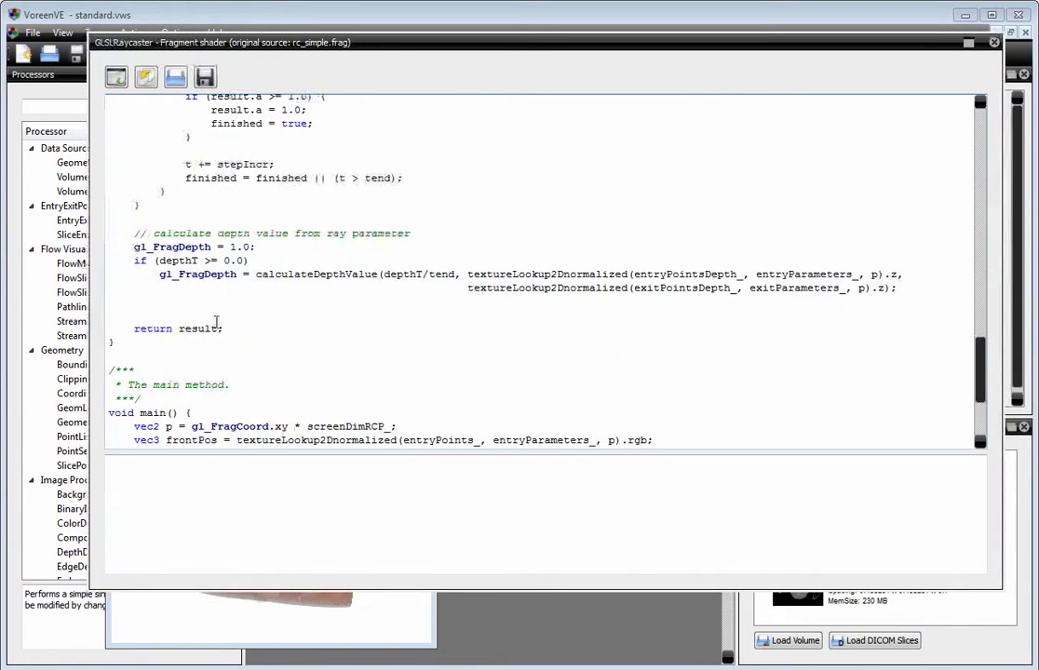
{"action": "scroll", "scroll_direction": "down", "scroll_amount": 3}
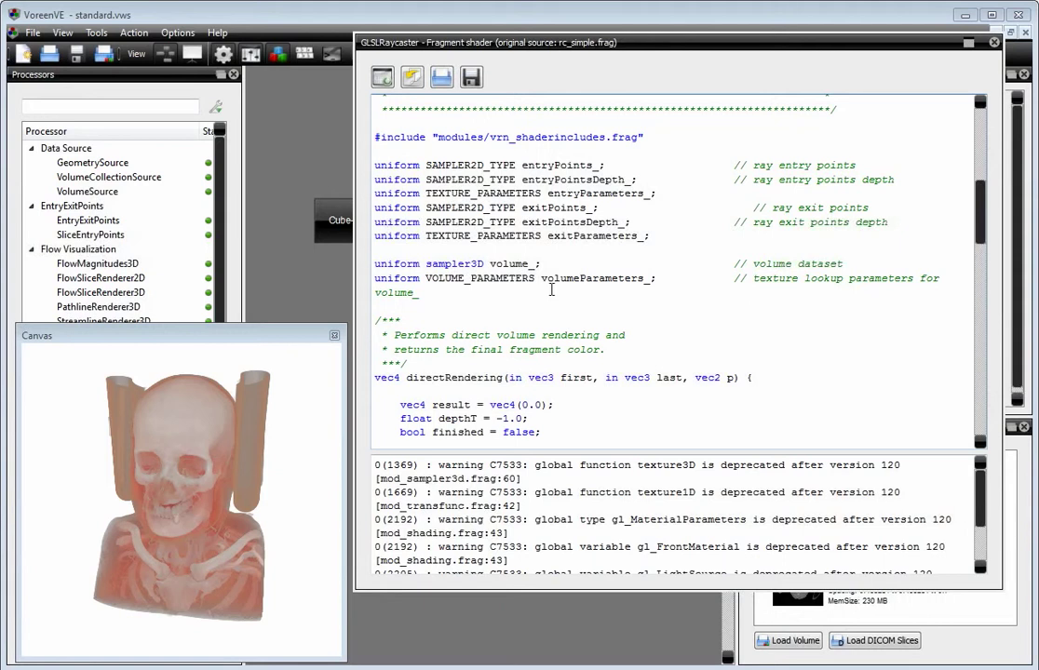
{"action": "scroll", "scroll_direction": "down", "scroll_amount": 3}
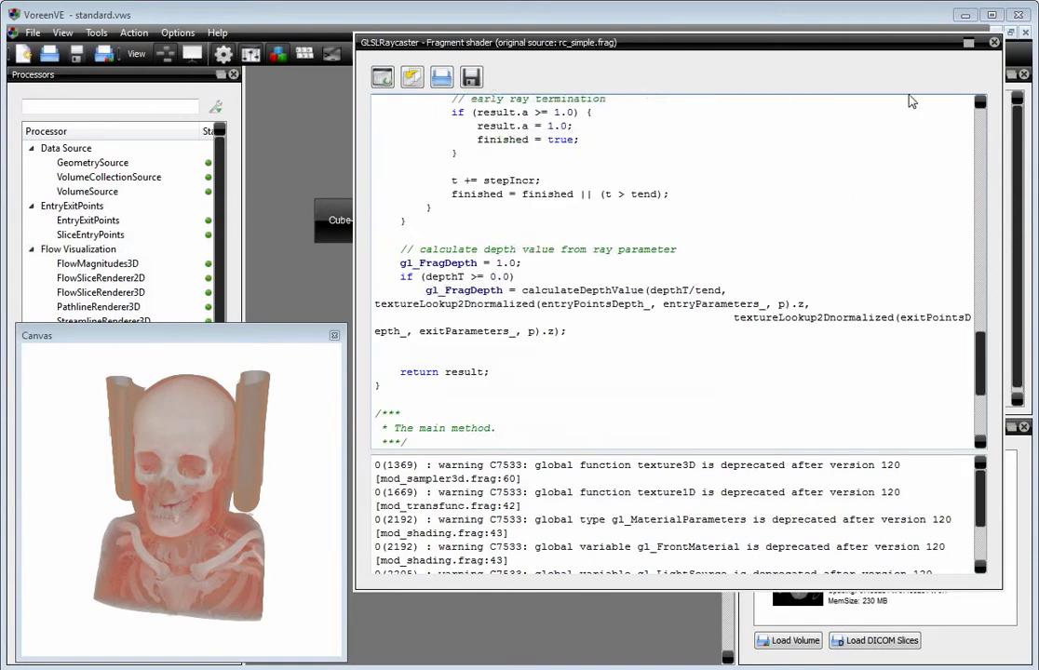
Leave the shader editor and filter the Processors list by 'image' to find UnaryImageProcessor.
{"action": "left_click", "coordinate": [994, 41]}
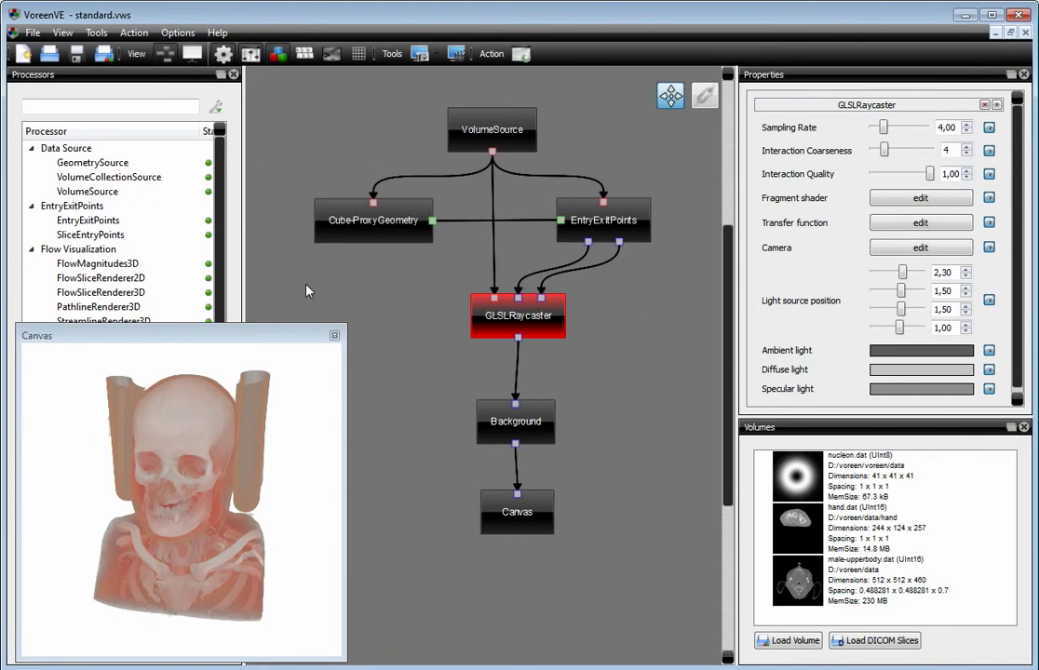
{"action": "left_click", "coordinate": [108, 106]}
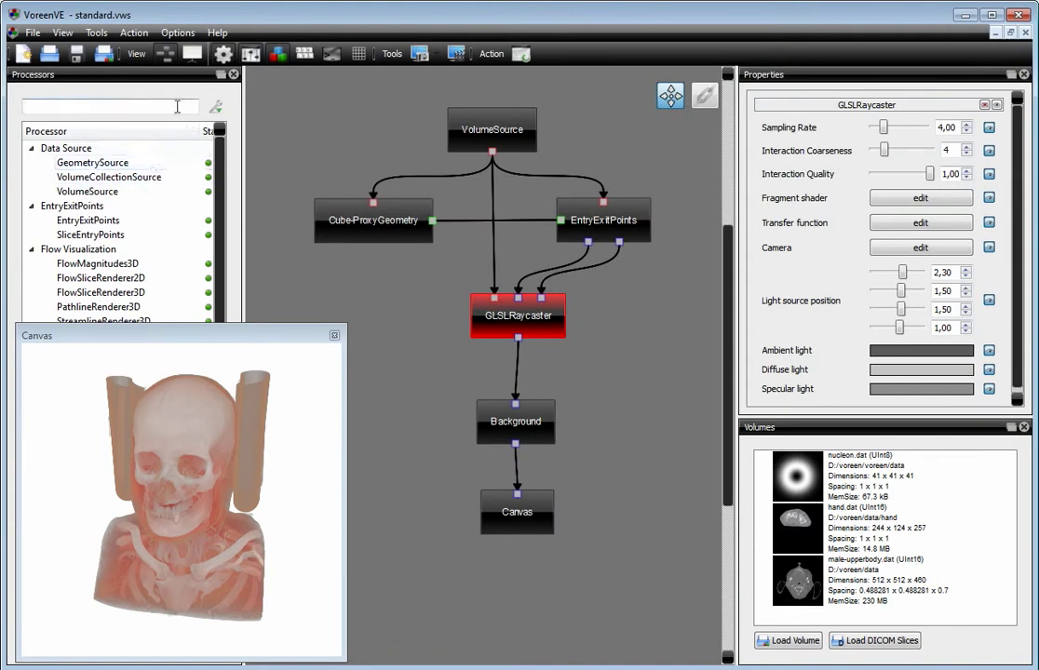
{"action": "type", "text": "image"}
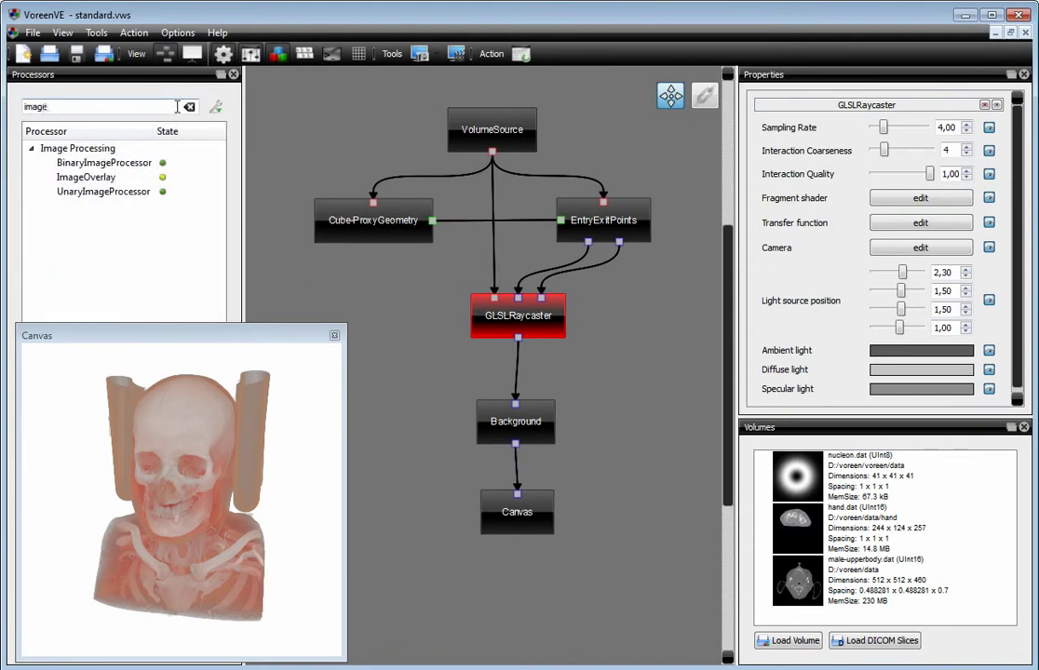
{"action": "left_click", "coordinate": [105, 162]}
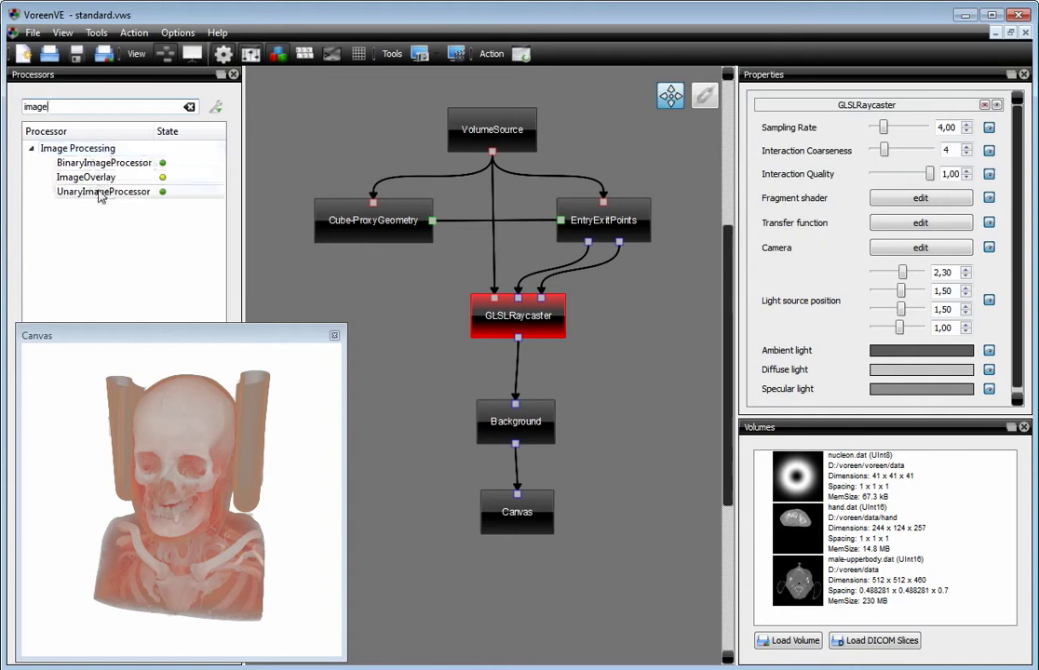
Drop UnaryImageProcessor onto the GLSLRaycaster–Background link and select it.
{"action": "left_click_drag", "start_coordinate": [105, 190], "coordinate": [495, 398]}
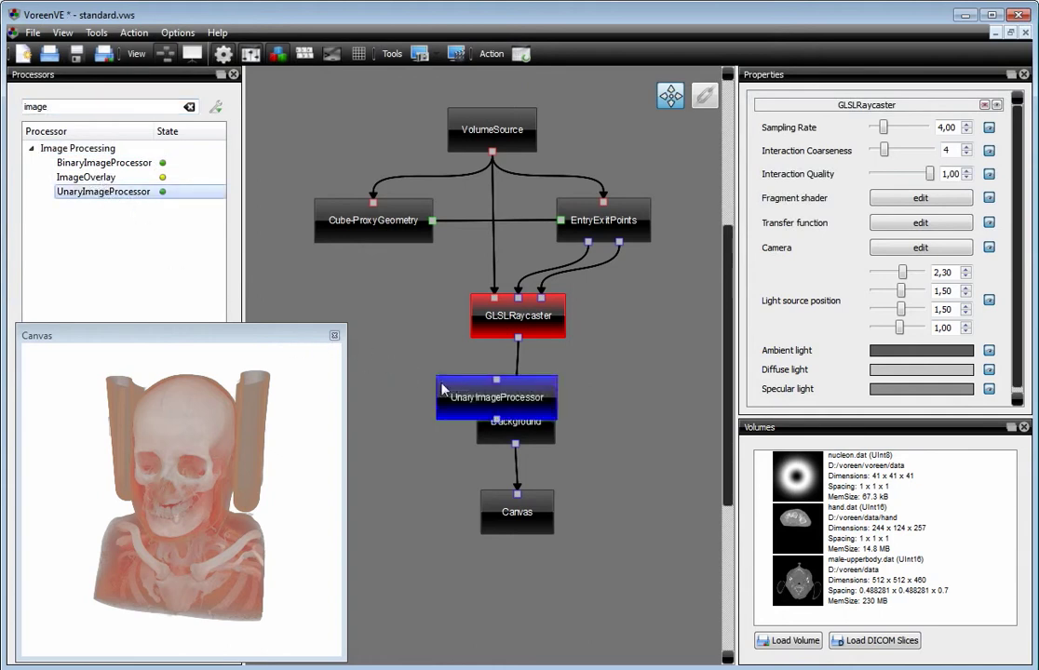
{"action": "left_click", "coordinate": [511, 449]}
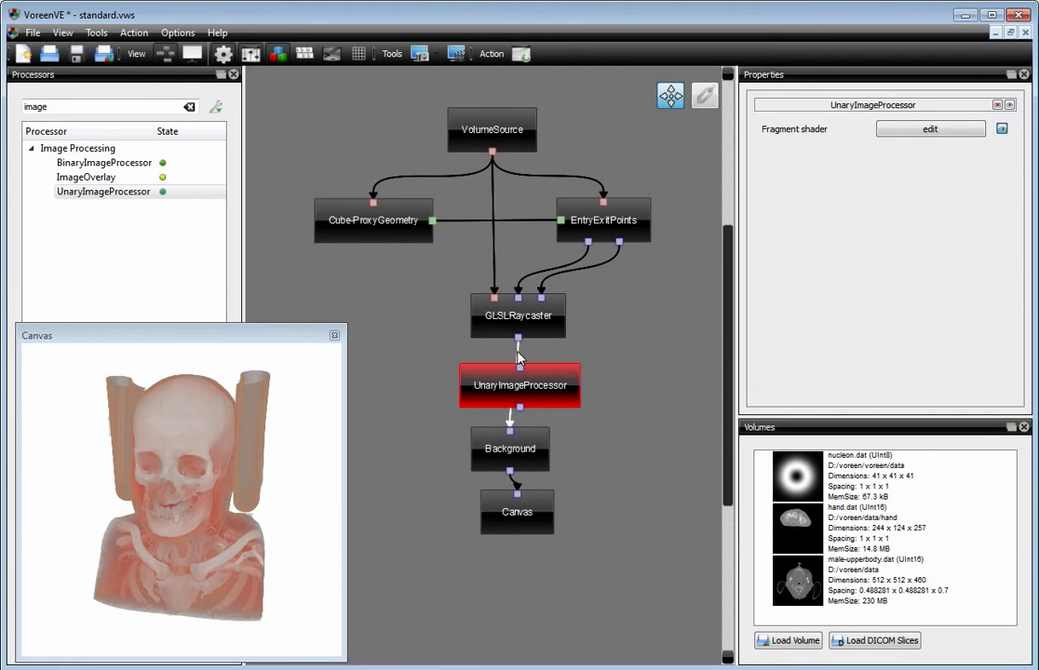
{"action": "left_click", "coordinate": [517, 316]}
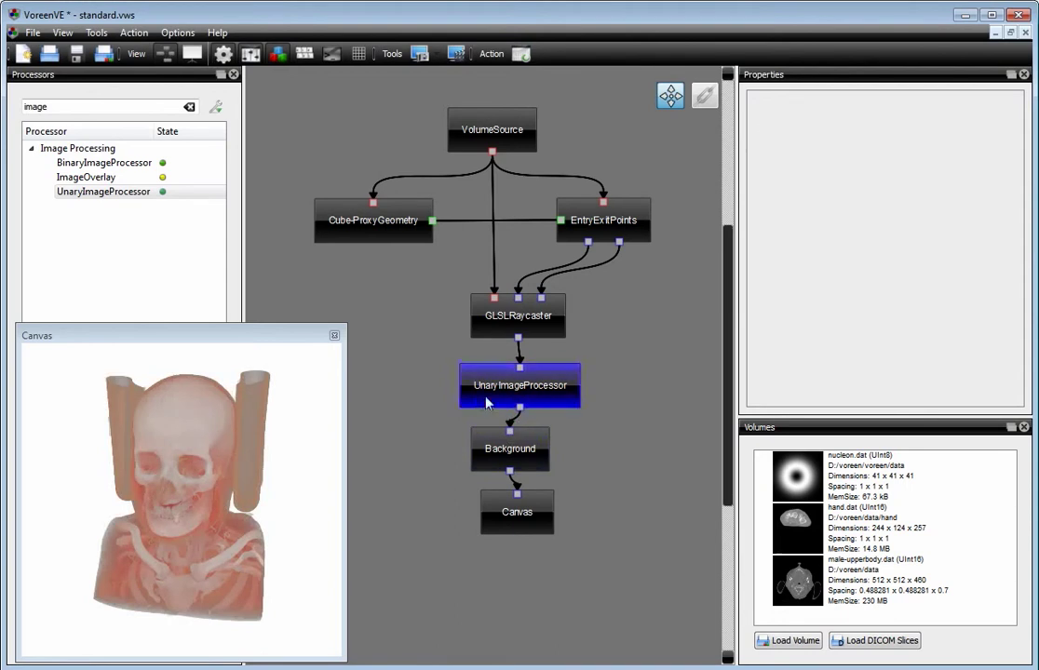
In the UnaryImageProcessor fragment shader, move the gl_FragColor assignment onto its own line.
{"action": "left_click", "coordinate": [518, 385]}
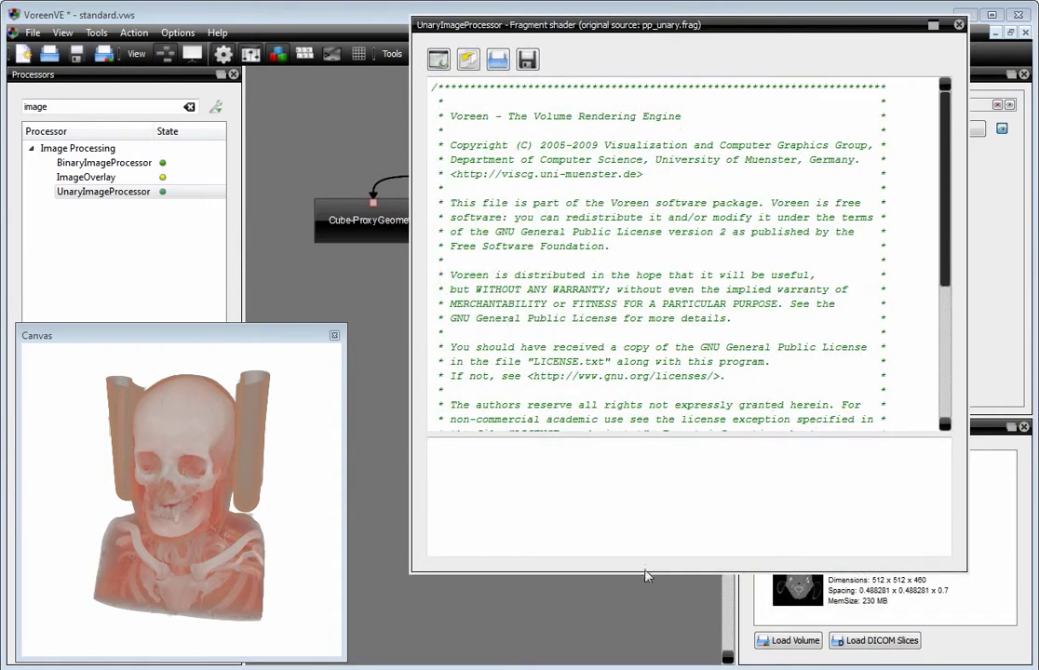
{"action": "scroll", "scroll_direction": "down", "scroll_amount": 3}
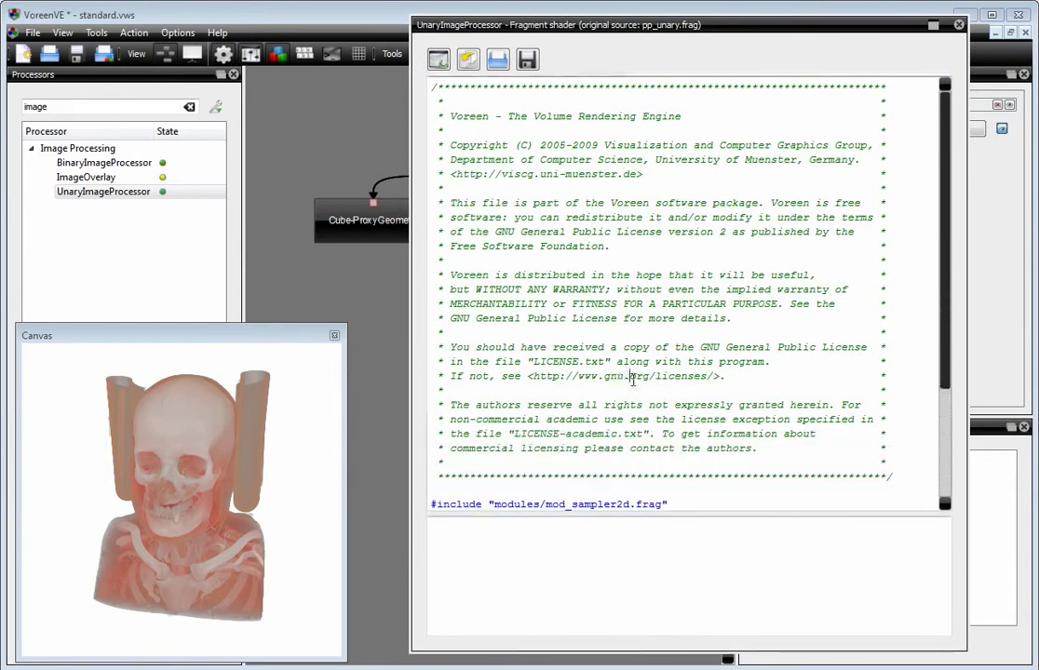
{"action": "scroll", "scroll_direction": "down", "scroll_amount": 3}
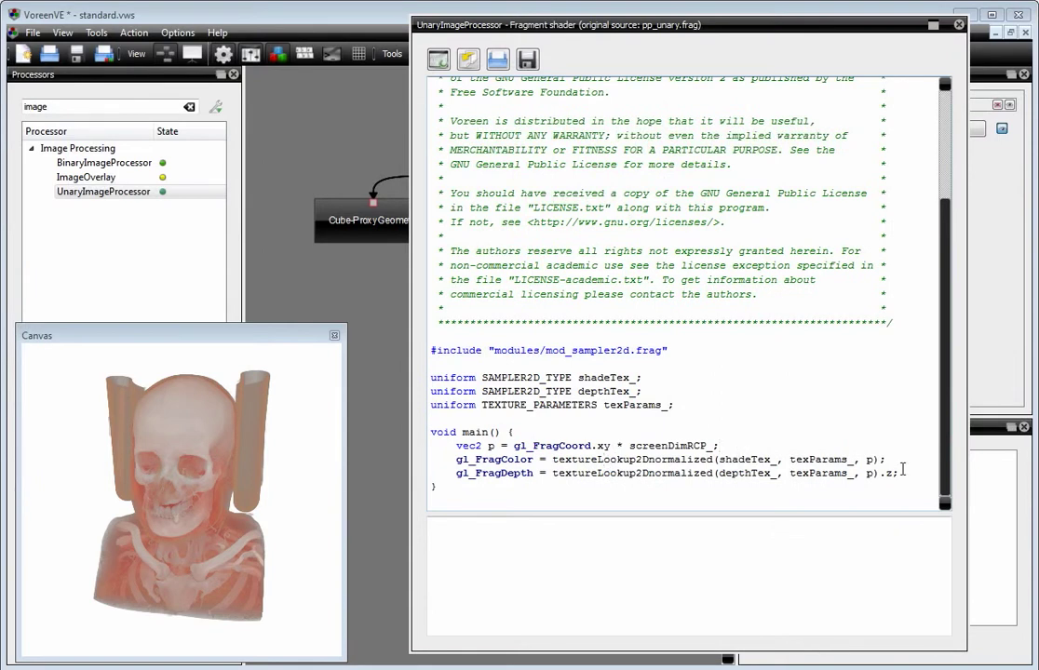
{"action": "left_click_drag", "start_coordinate": [553, 458], "coordinate": [882, 458]}
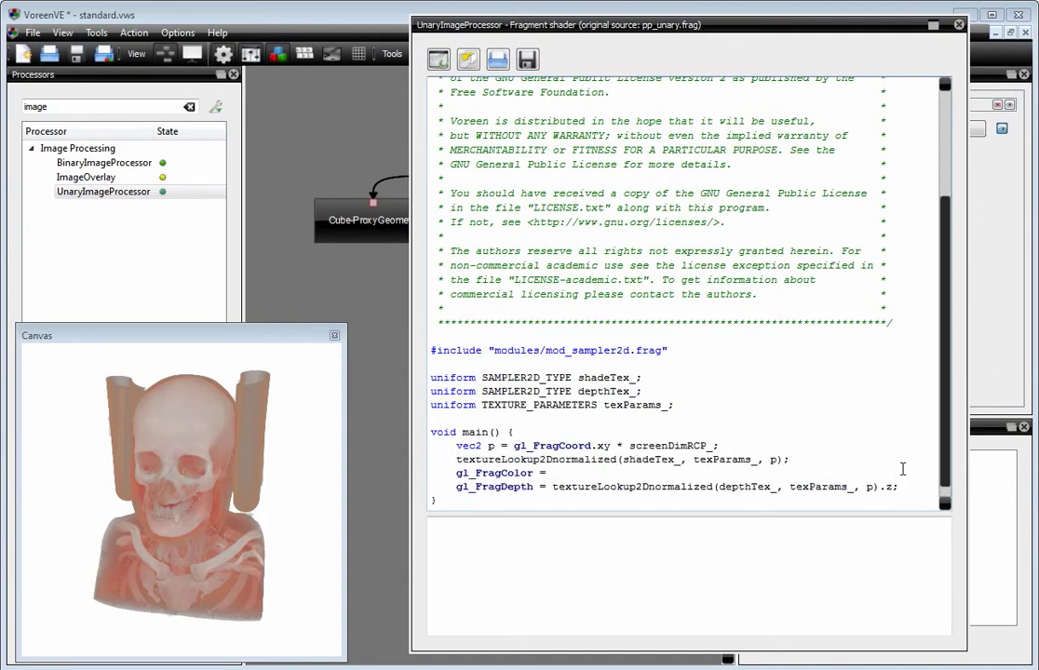
Store the texture lookup in vec4 color, multiply by vec4(4.0, 4.0, 1.0, 1.0) and assign to gl_FragColor.
{"action": "type", "text": "vec4 color ="}
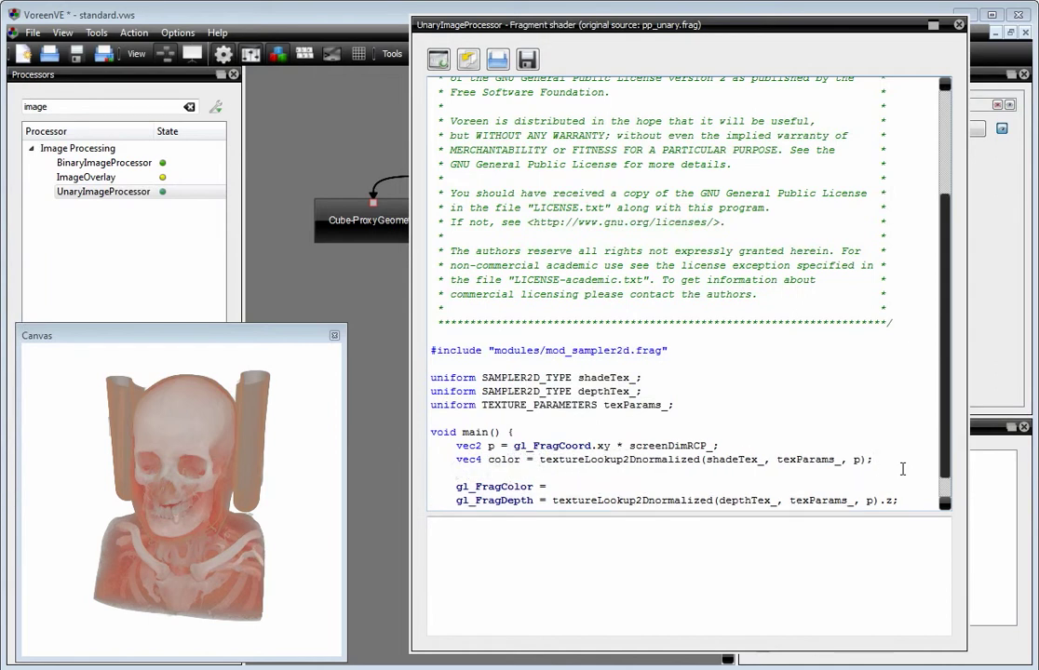
{"action": "type", "text": "color *= vec4(4"}
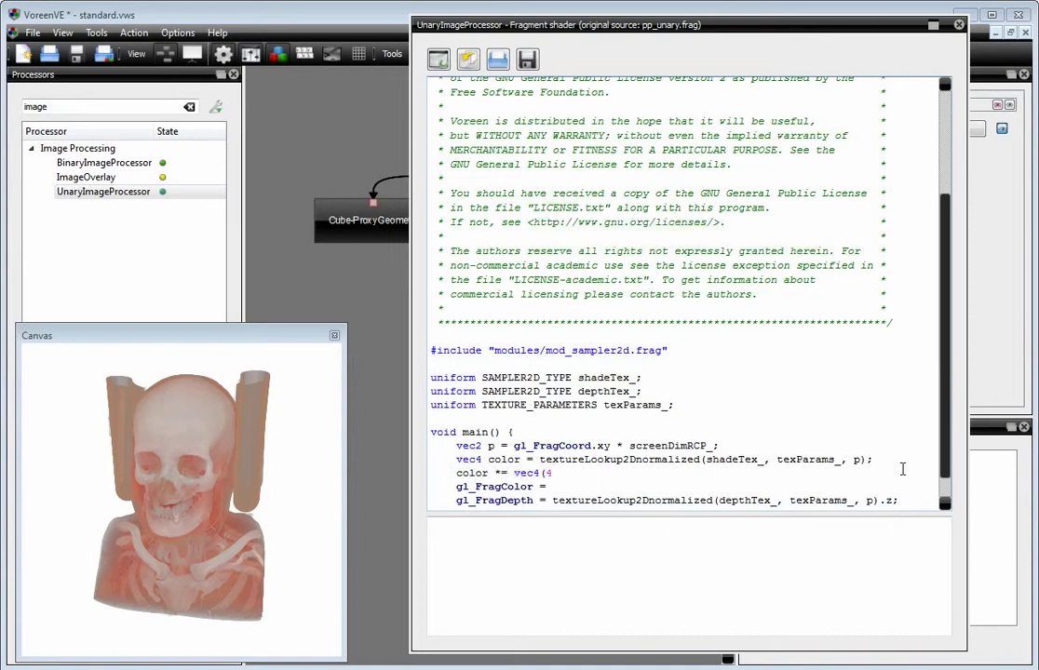
{"action": "type", "text": ".0,"}
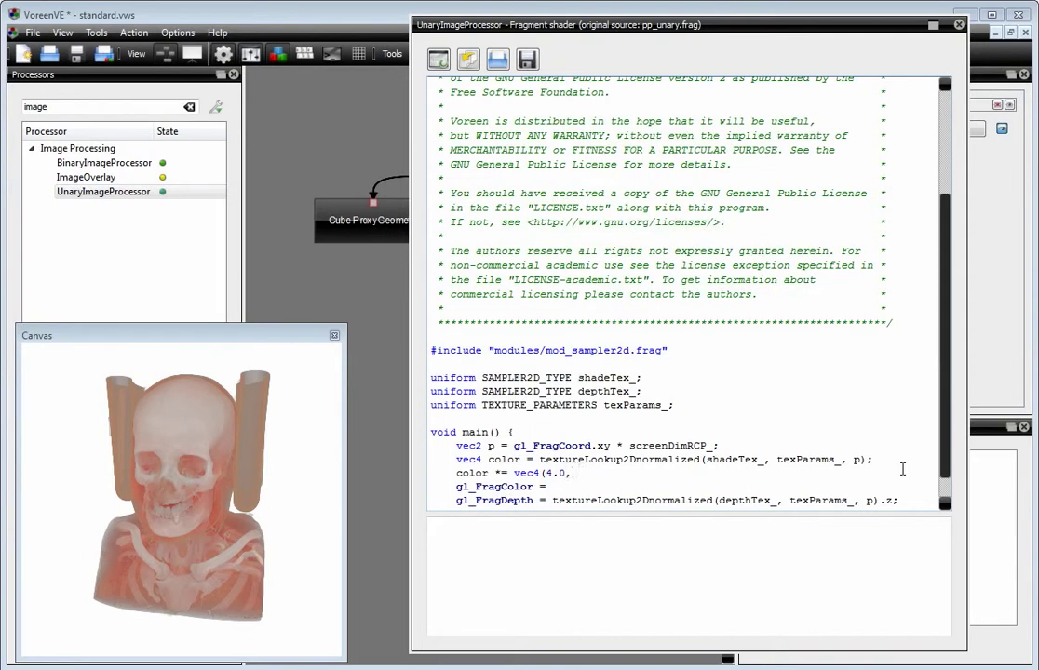
{"action": "type", "text": "1.0, 1.0, 1.0);"}
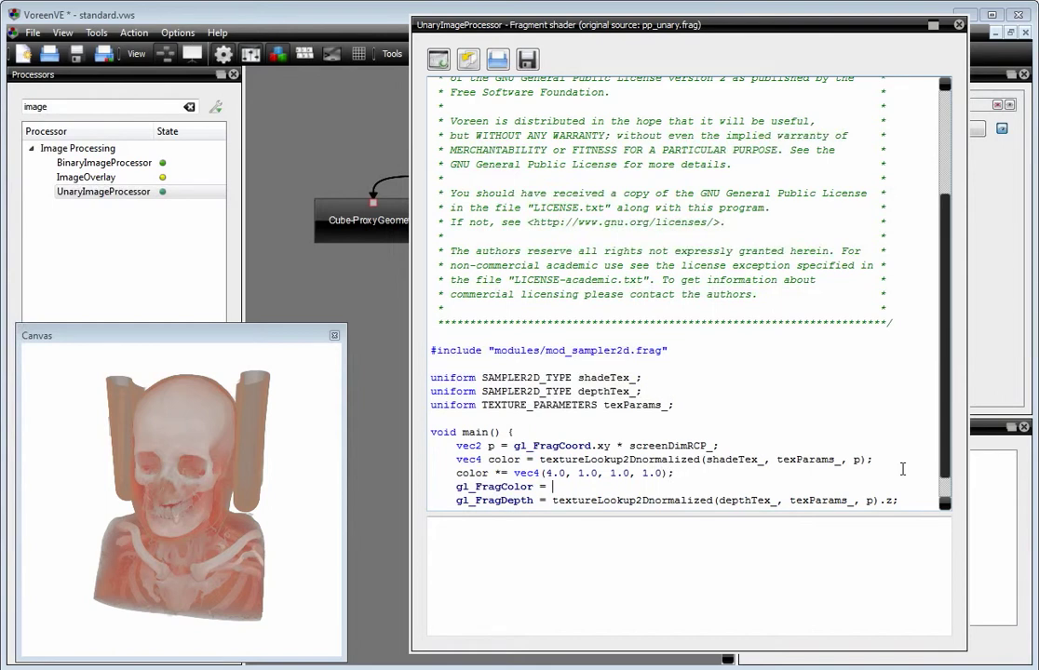
{"action": "type", "text": "color;"}
{"action": "left_click", "coordinate": [564, 473]}
{"action": "type", "text": "4"}
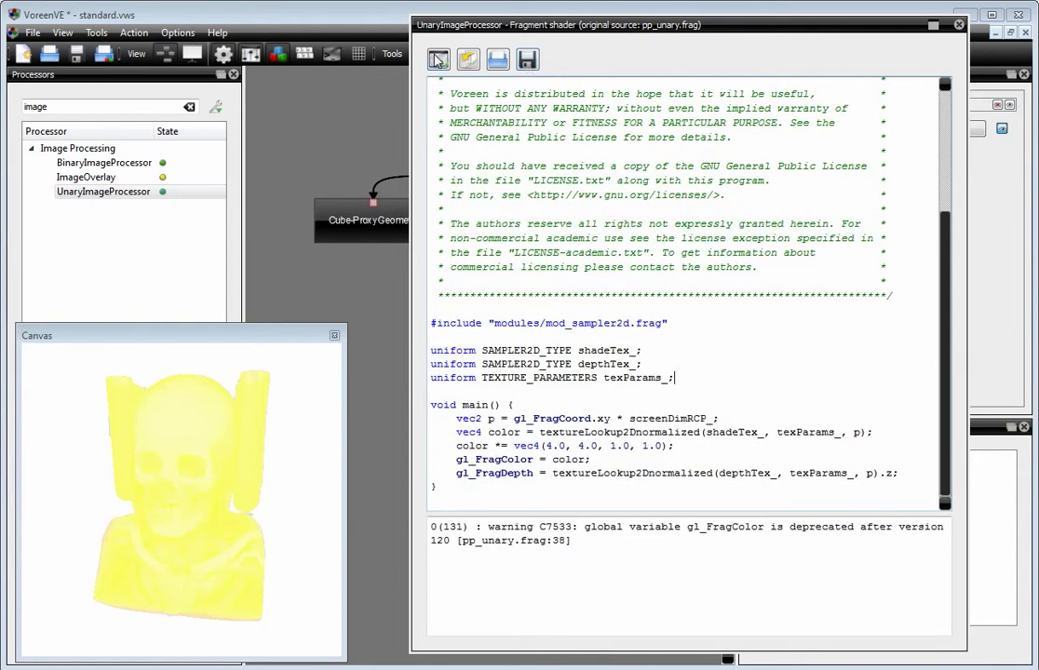
Leave the unary shader and drop a BinaryImageProcessor into the network left of the UnaryImageProcessor.
{"action": "left_click", "coordinate": [959, 25]}
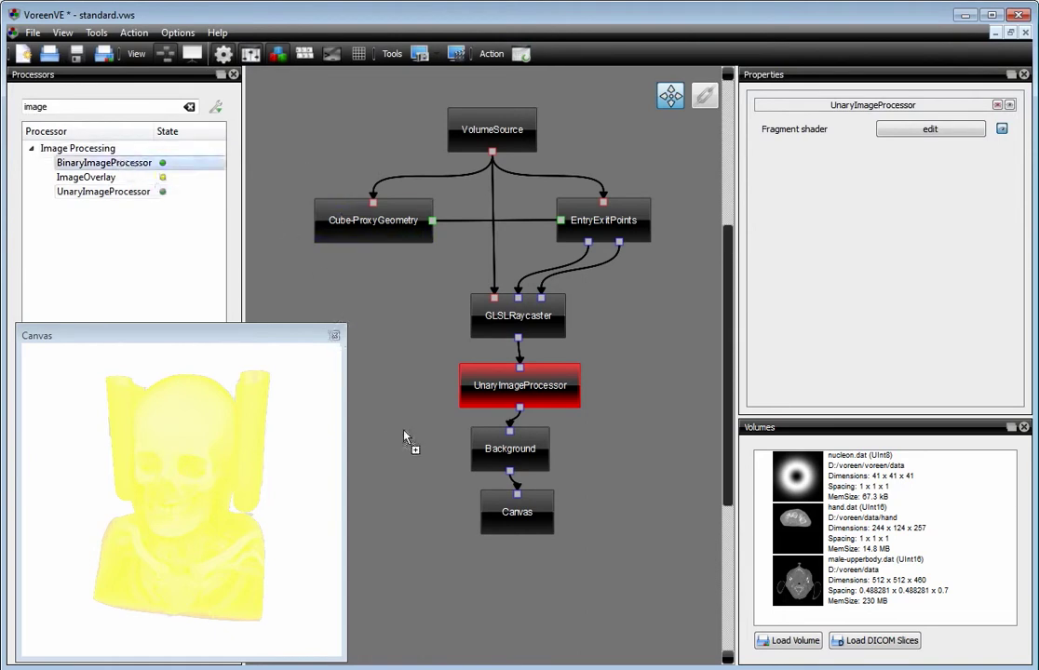
{"action": "left_click_drag", "start_coordinate": [104, 162], "coordinate": [443, 425]}
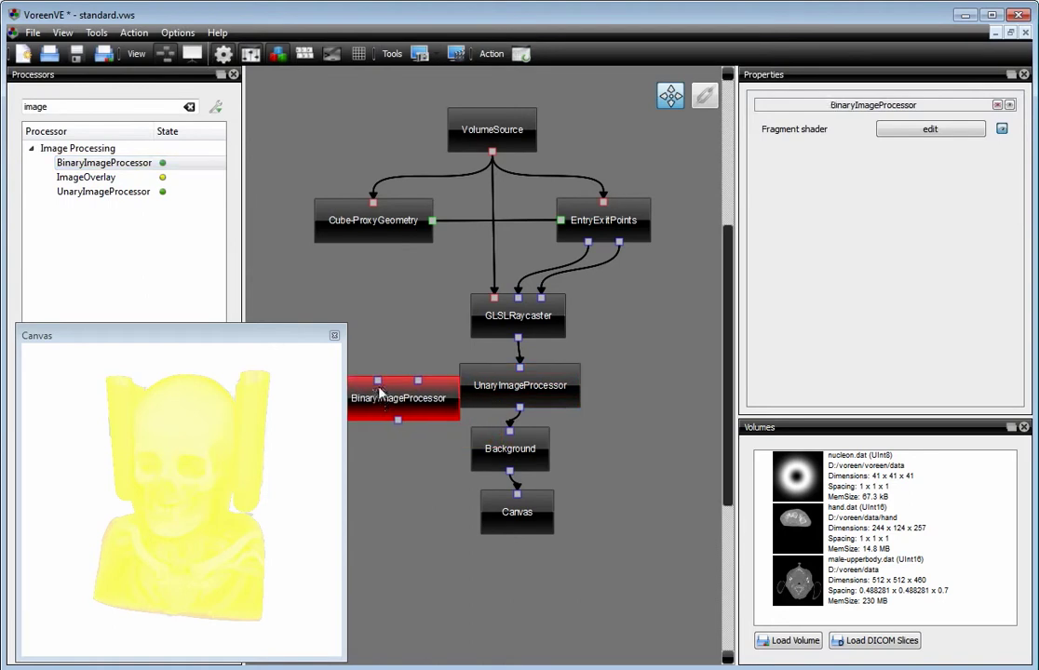
{"action": "left_click", "coordinate": [931, 128]}
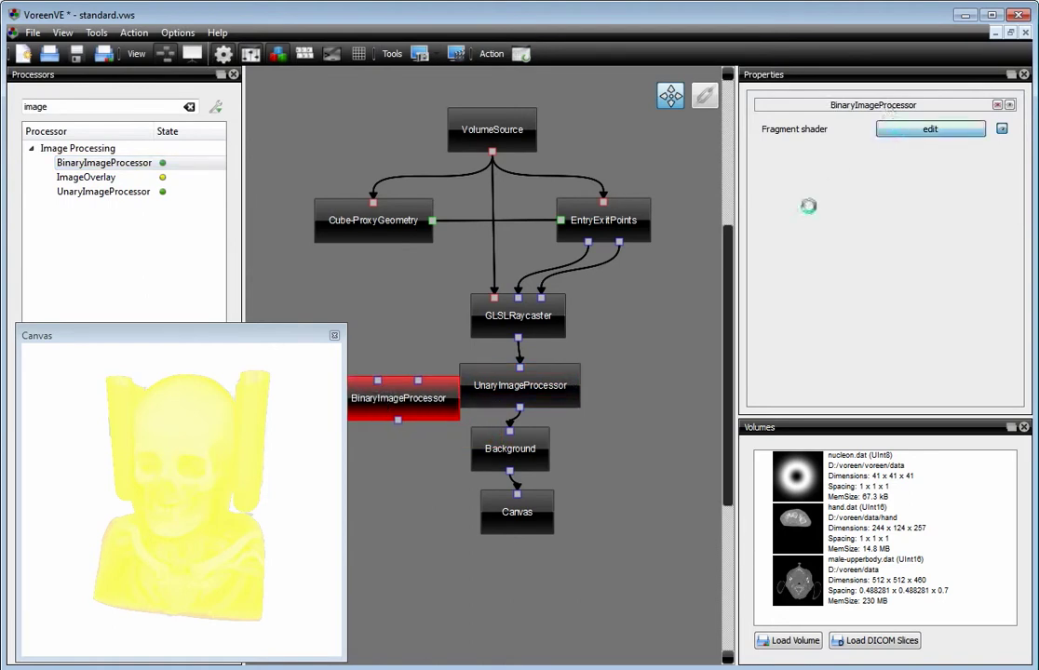
{"action": "left_click", "coordinate": [929, 128]}
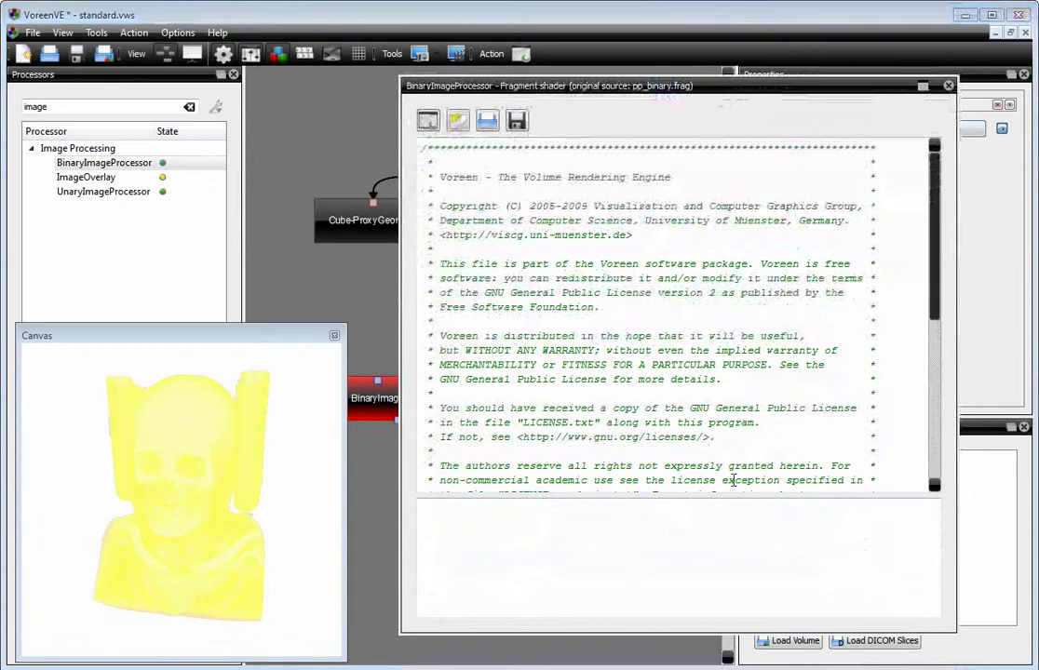
{"action": "scroll", "scroll_direction": "down", "scroll_amount": 3}
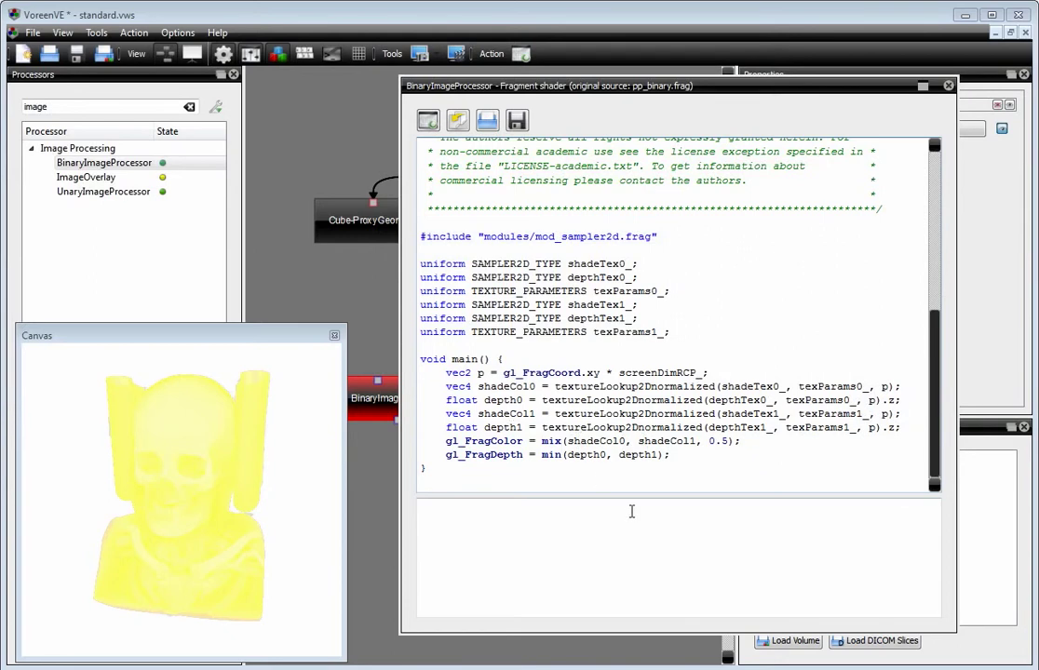
{"action": "mouse_move", "coordinate": [790, 304]}
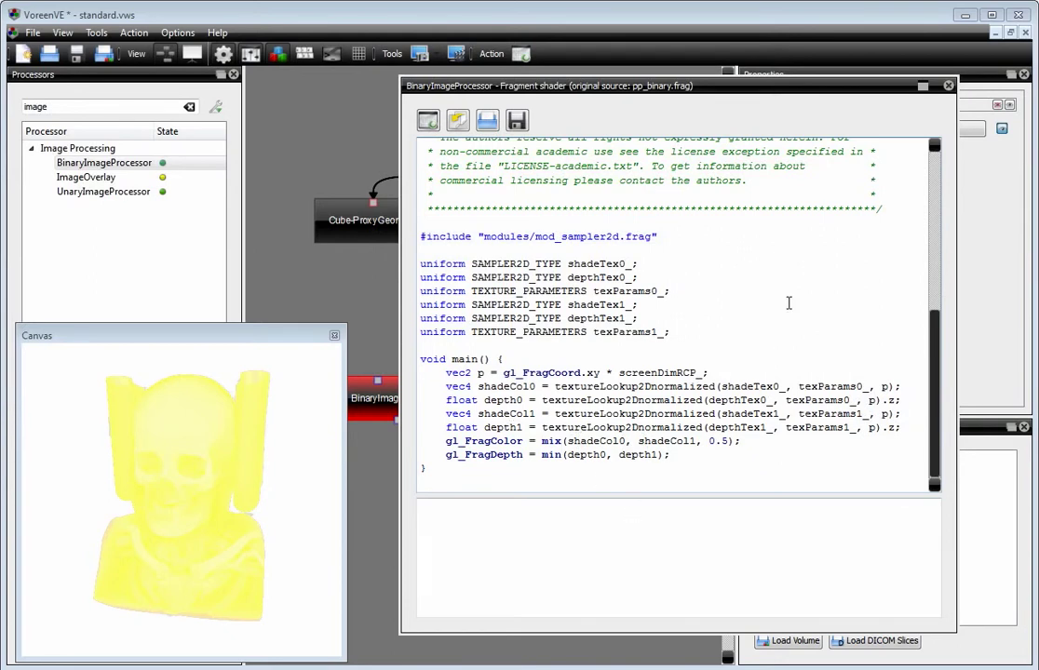
{"action": "left_click", "coordinate": [948, 86]}
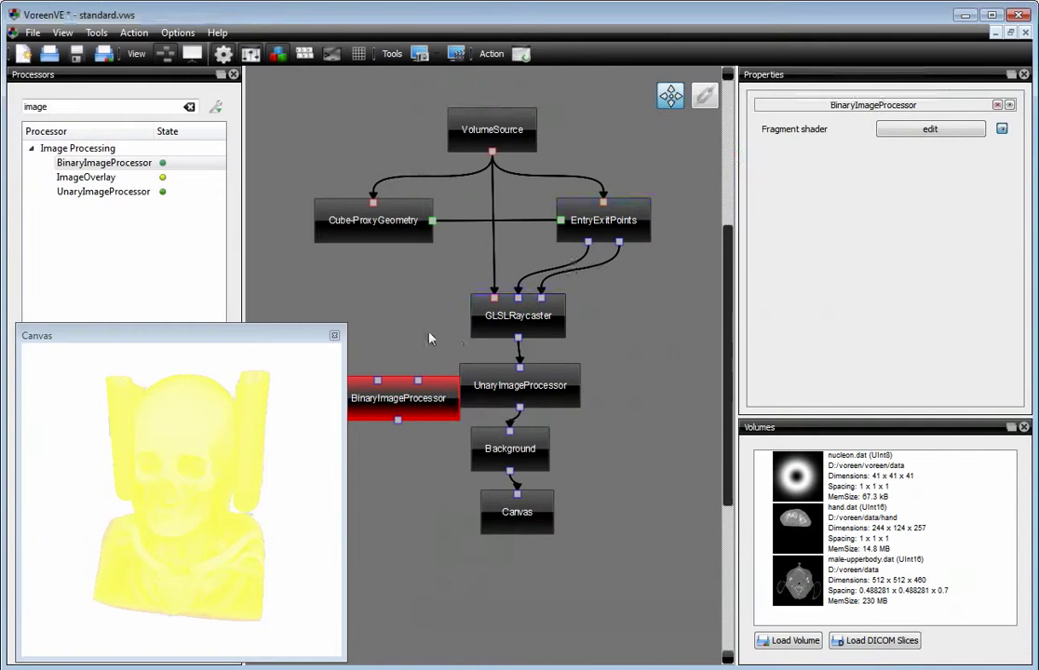